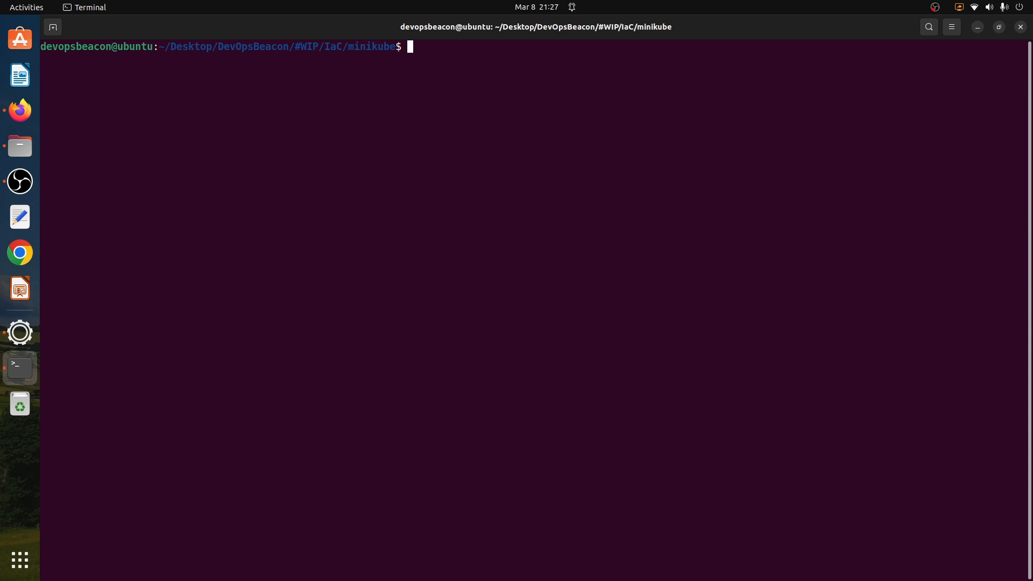
Run 'minikube status' to confirm host, kubelet, apiserver and kubeconfig are Stopped.
{"action": "type", "text": "minikube s"}
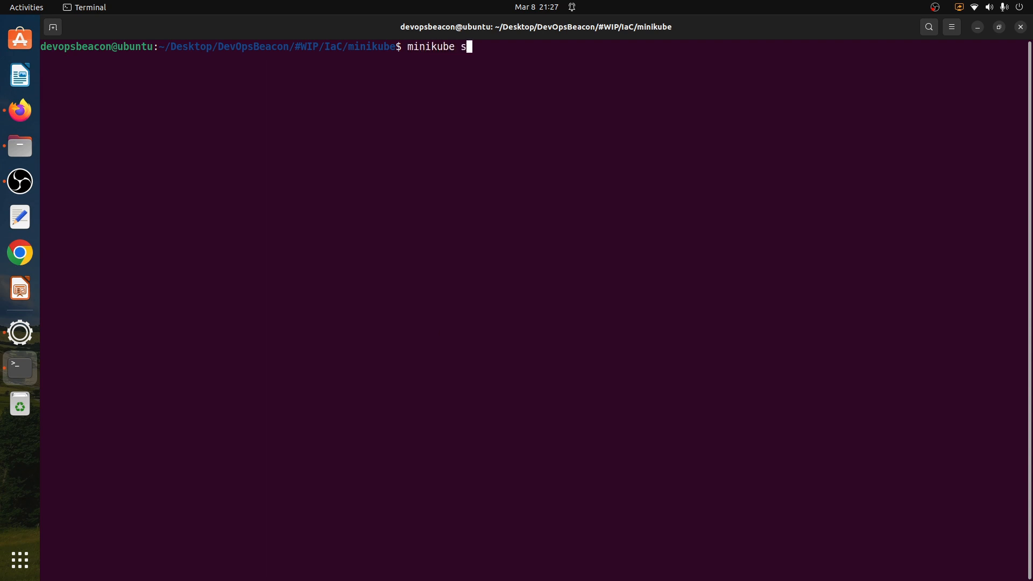
{"action": "key", "text": "Return"}
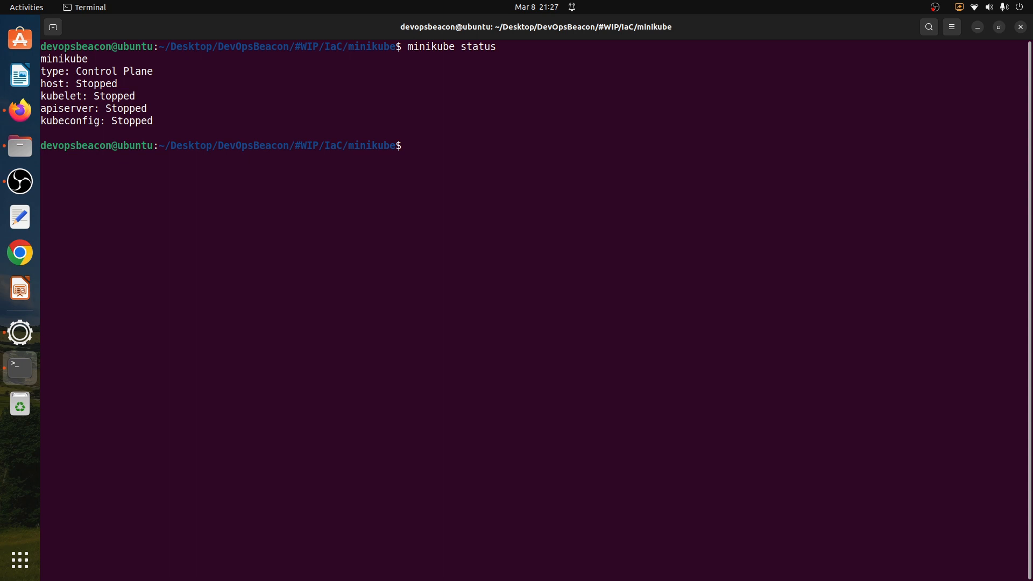
Set minikube's memory config to 10000 MB with 'minikube config set memory 10000'.
{"action": "type", "text": "m"}
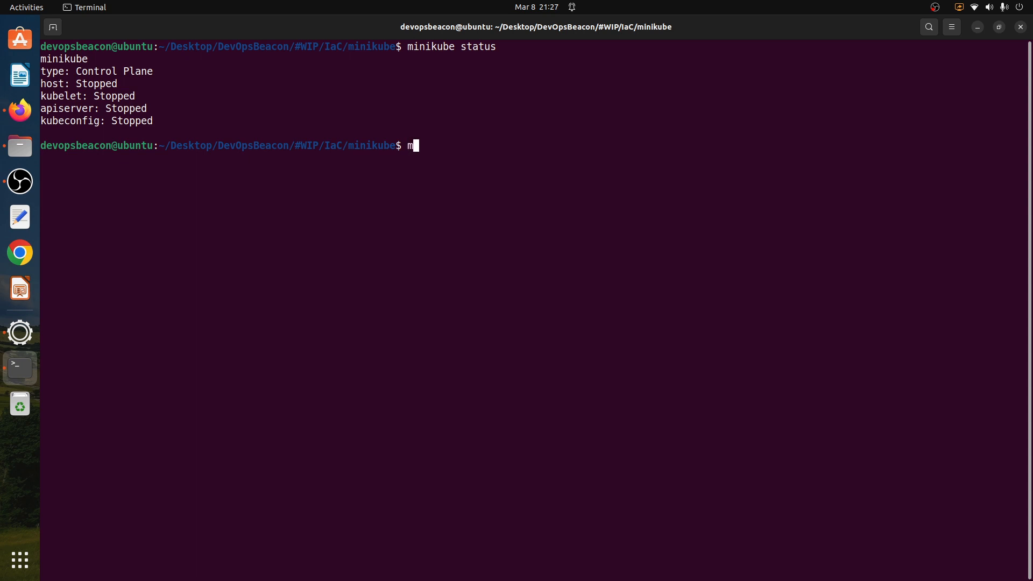
{"action": "type", "text": "inikube con"}
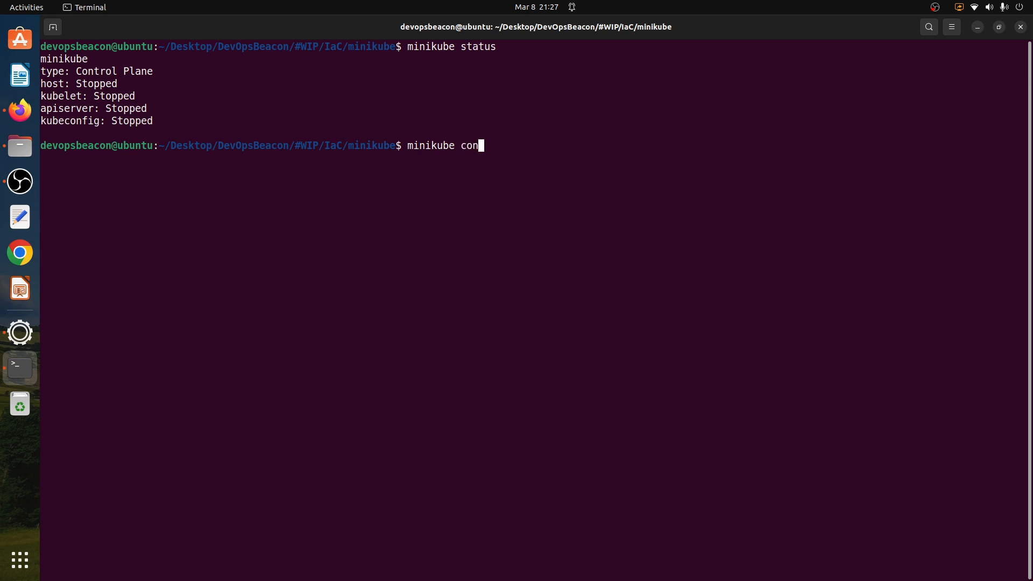
{"action": "type", "text": "fig set memo"}
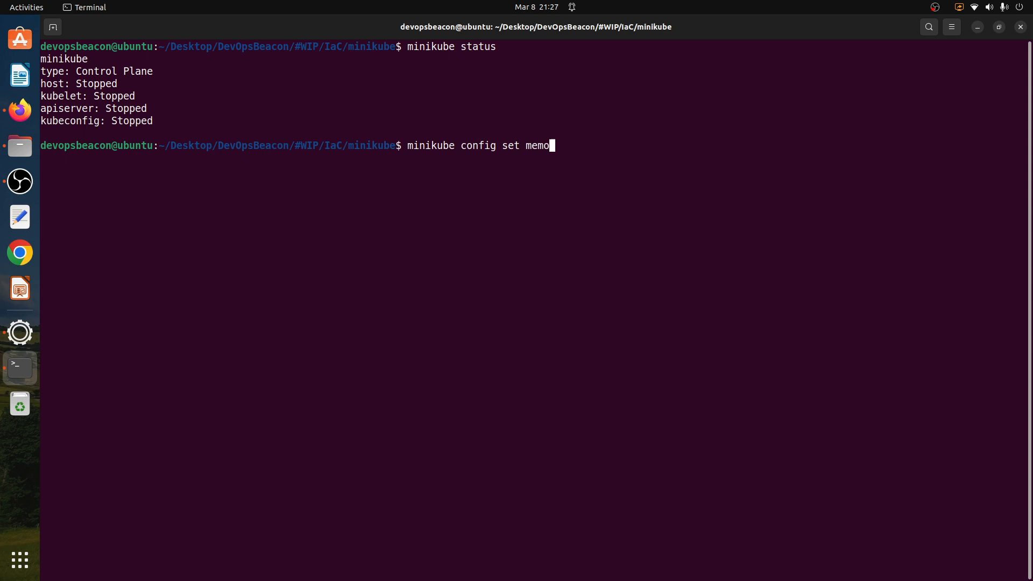
{"action": "type", "text": "ry"}
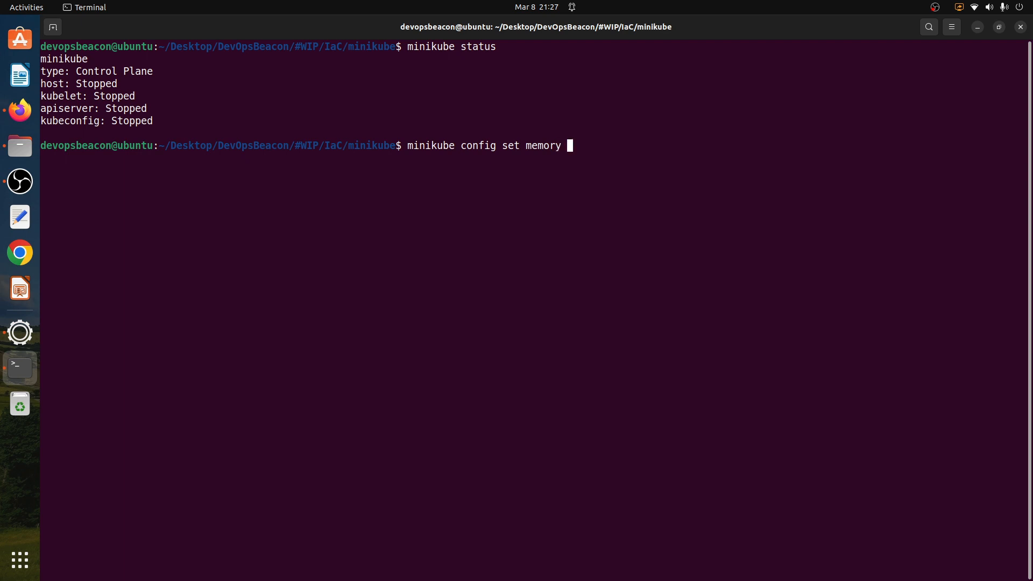
{"action": "type", "text": "10000"}
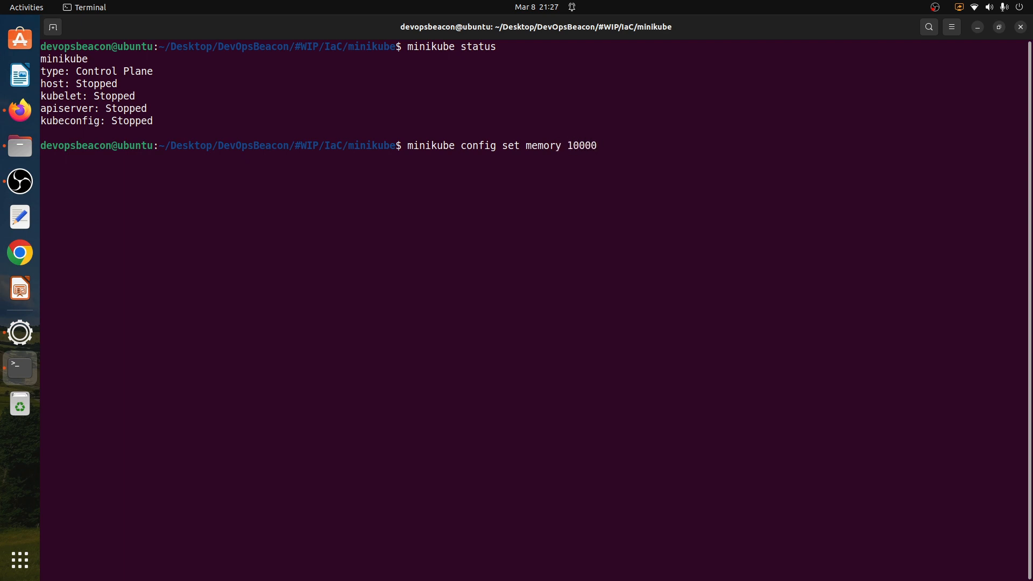
{"action": "key", "text": "Return"}
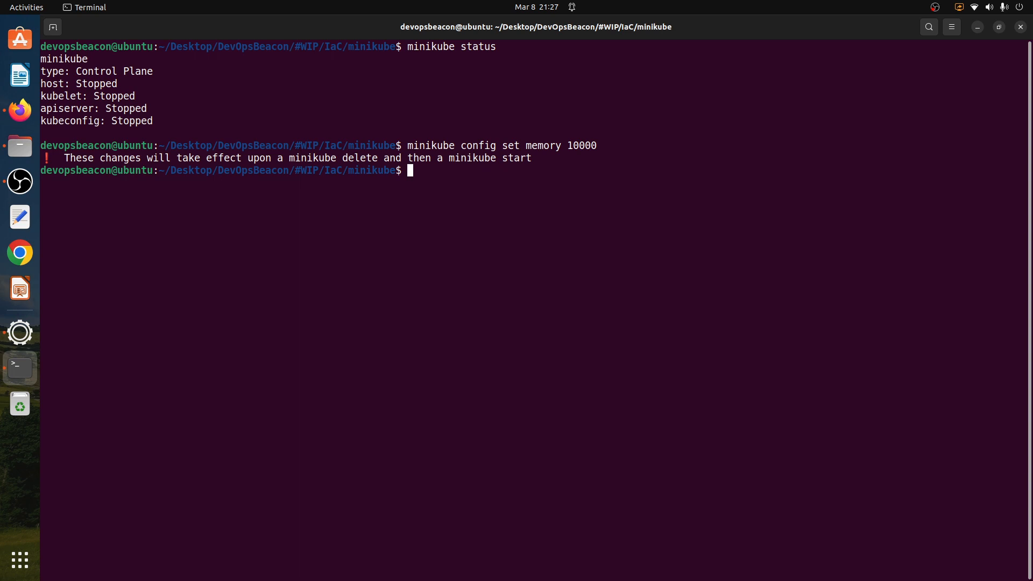
Remove the existing cluster and all its traces with 'minikube delete'.
{"action": "type", "text": "minik"}
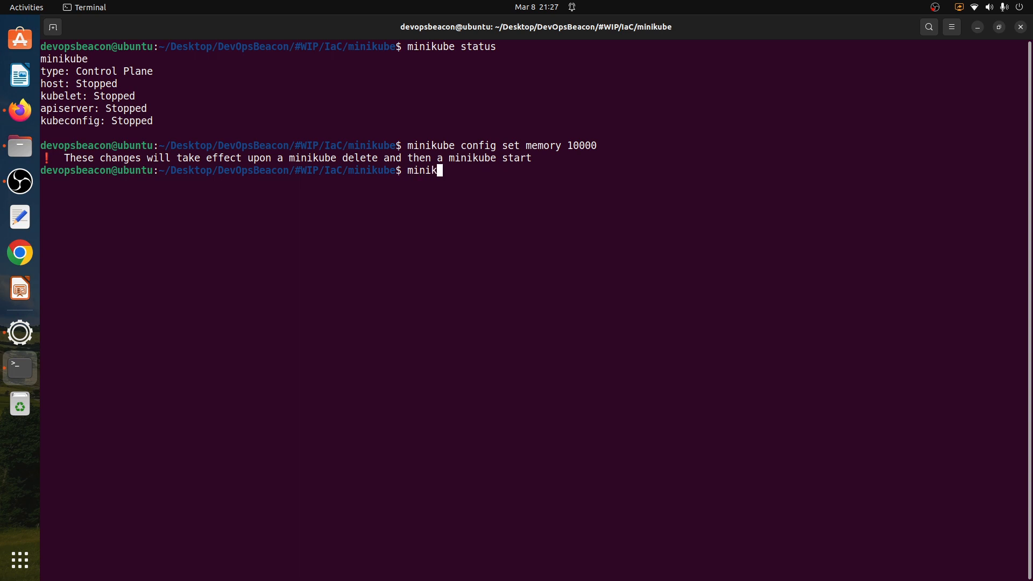
{"action": "type", "text": "ube delete"}
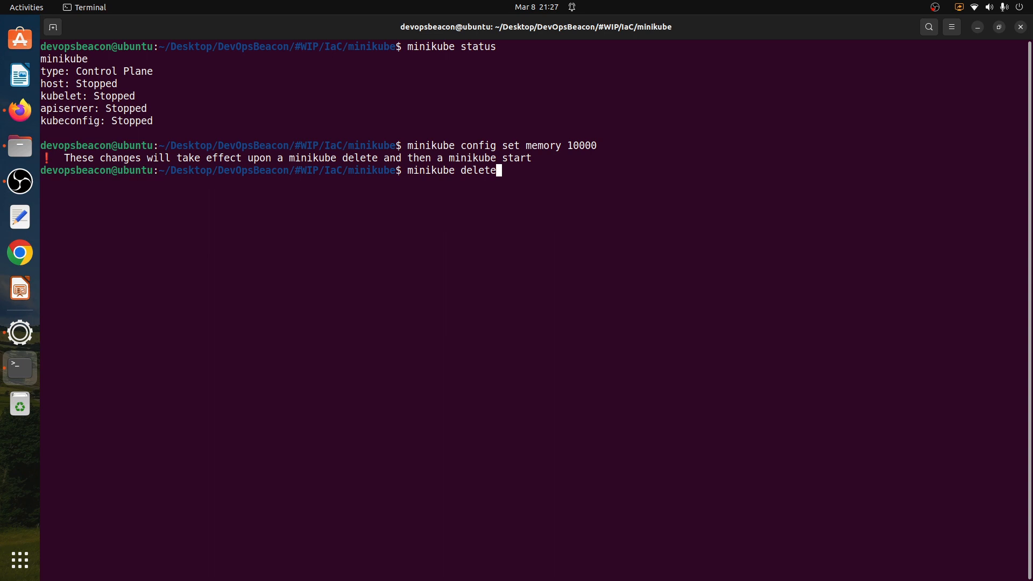
{"action": "key", "text": "Return"}
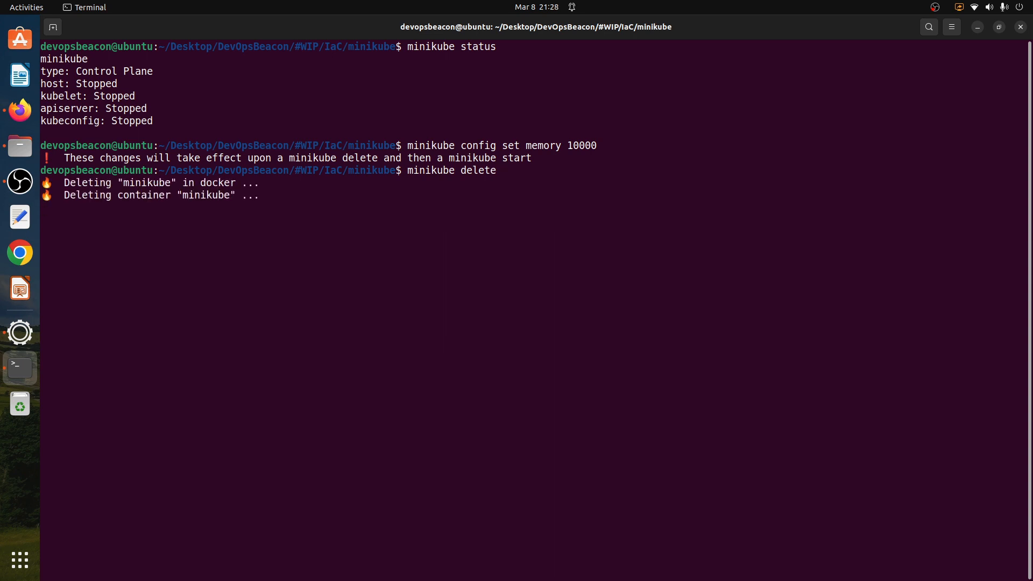
{"action": "type", "text": "minikube$ m"}
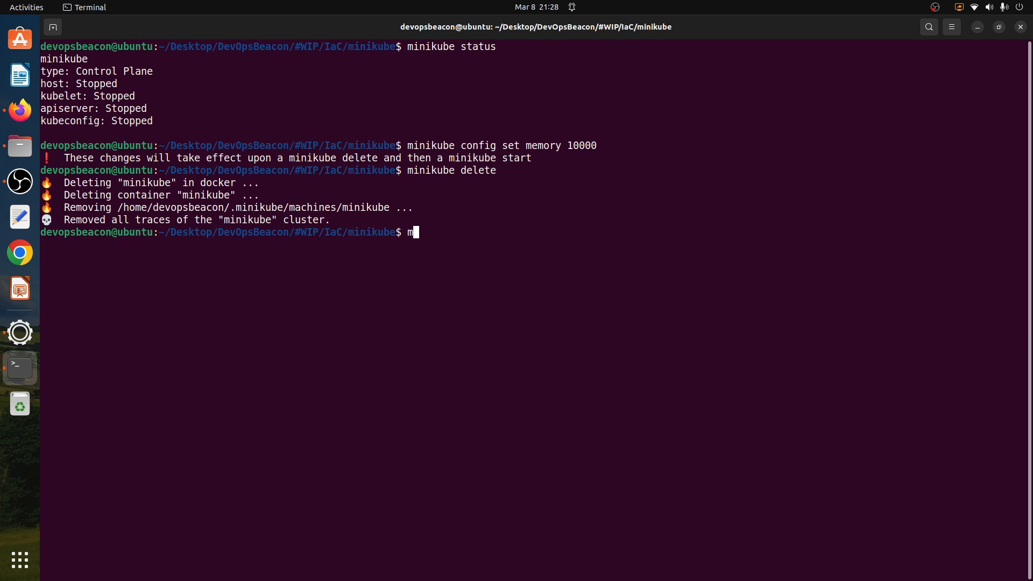
Start a new cluster with 'minikube start' and highlight the Memory=10000MB value in its output.
{"action": "type", "text": "inikube sta"}
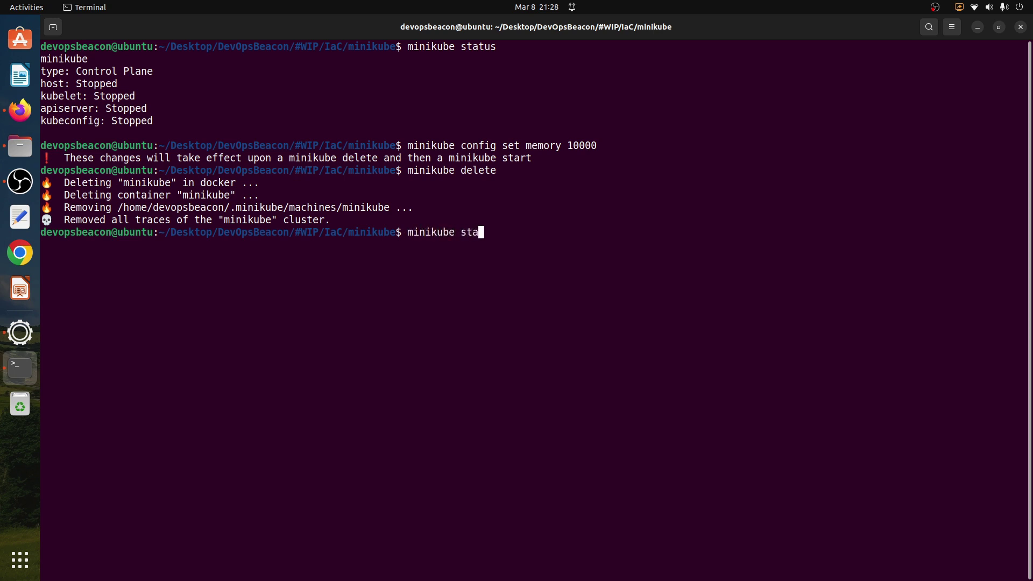
{"action": "key", "text": "Return"}
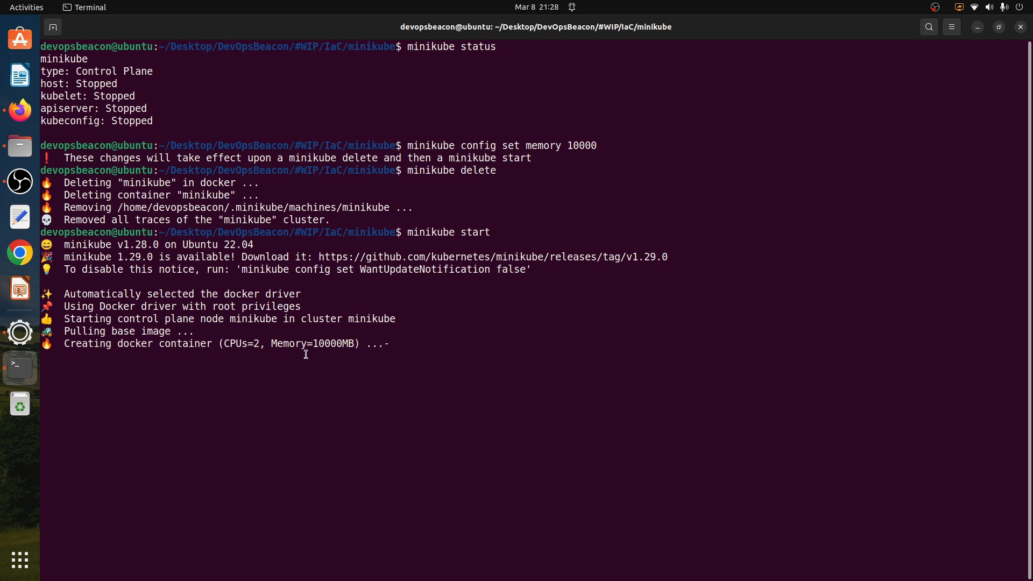
{"action": "double_click", "coordinate": [313, 343]}
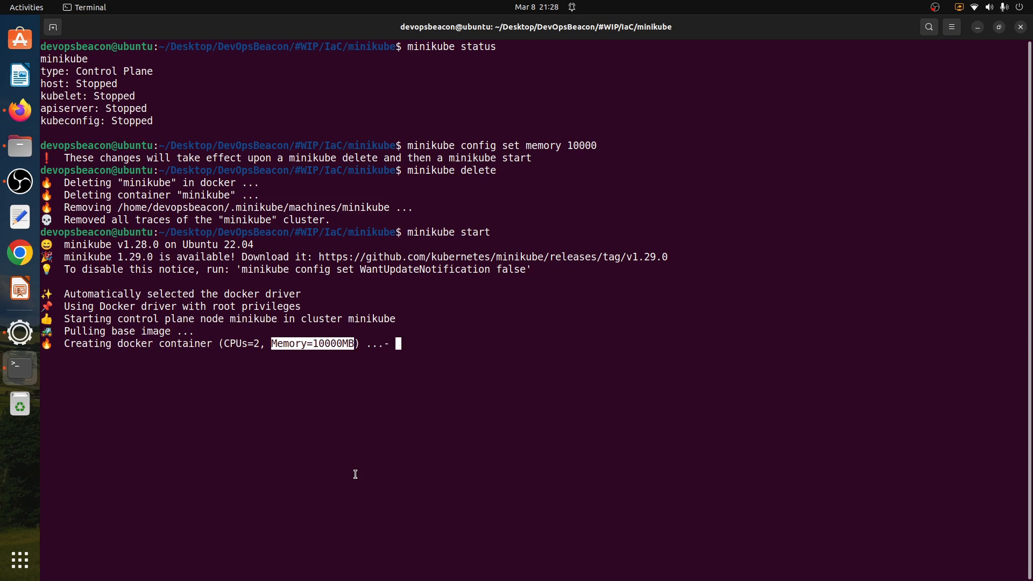
{"action": "mouse_move", "coordinate": [244, 330]}
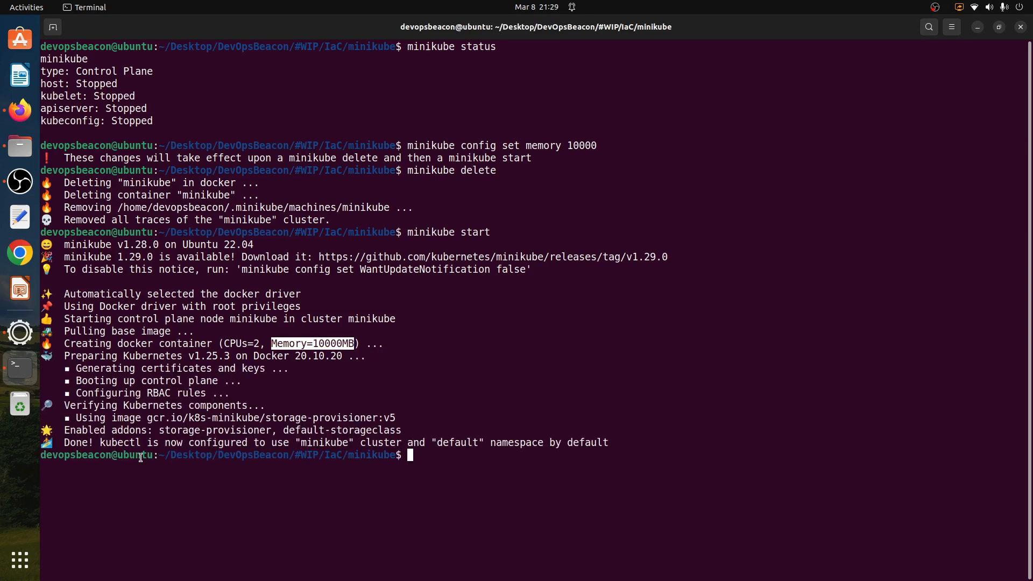
{"action": "mouse_move", "coordinate": [469, 480]}
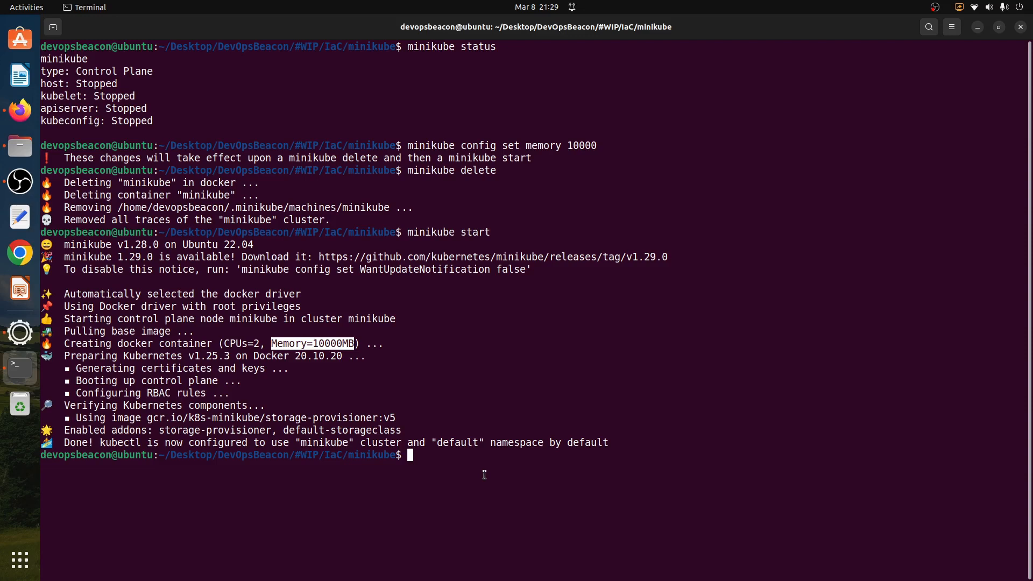
Rerun 'minikube status' to confirm host, kubelet, apiserver Running and kubeconfig Configured.
{"action": "type", "text": "mini"}
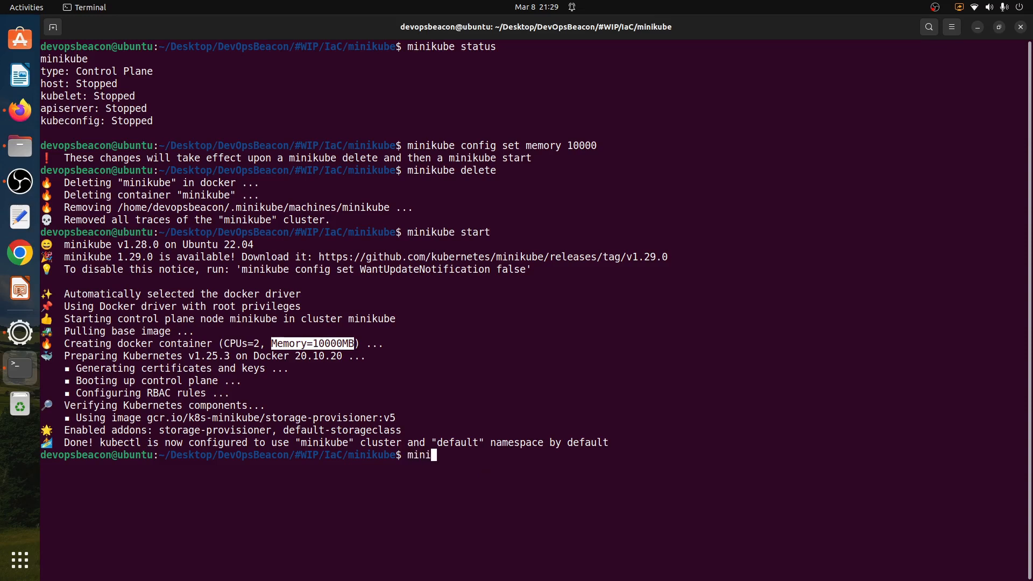
{"action": "type", "text": "v"}
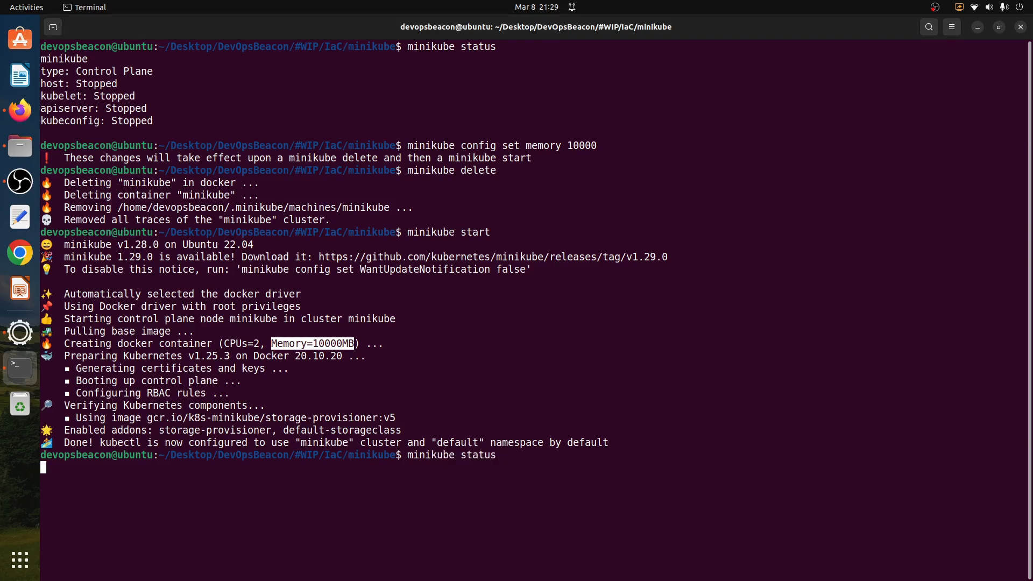
{"action": "key", "text": "Return"}
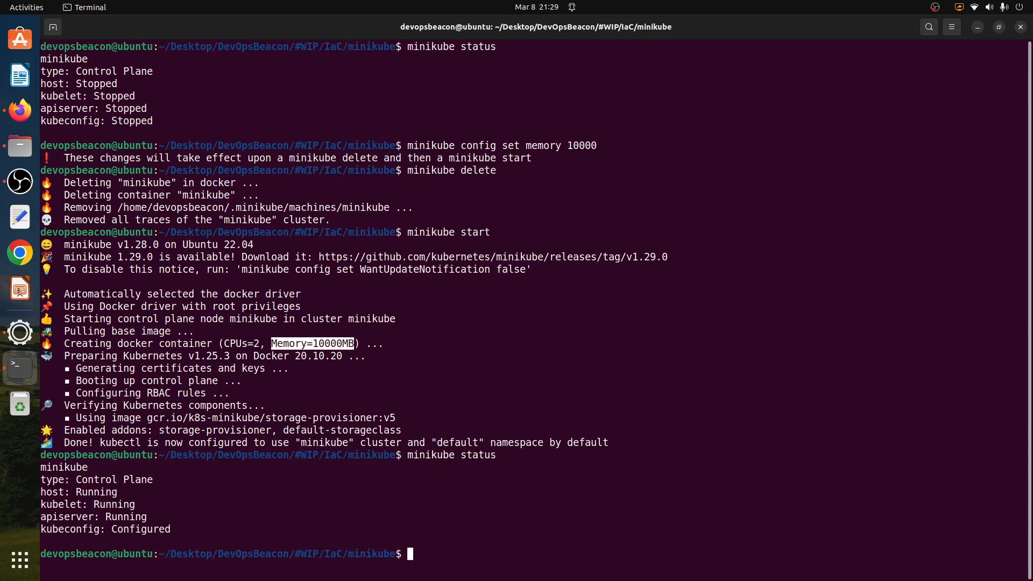